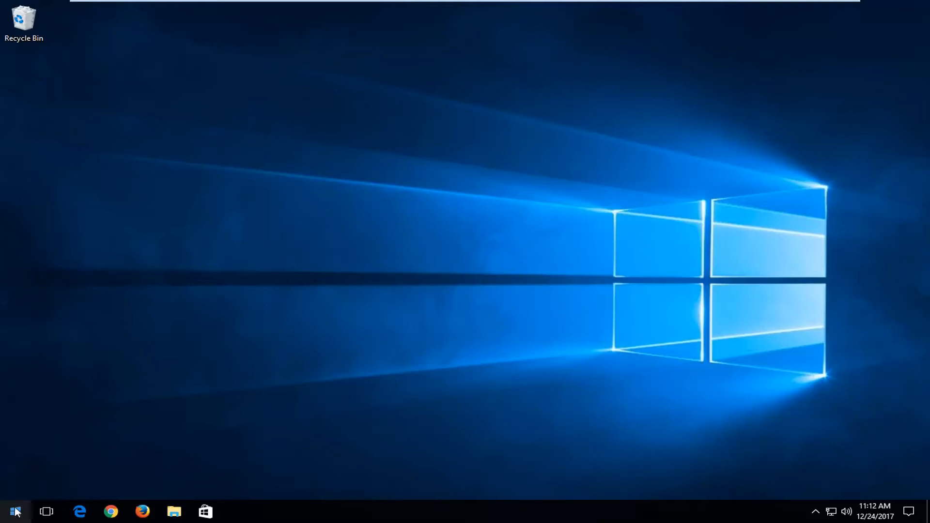
mouse_move(15, 511)
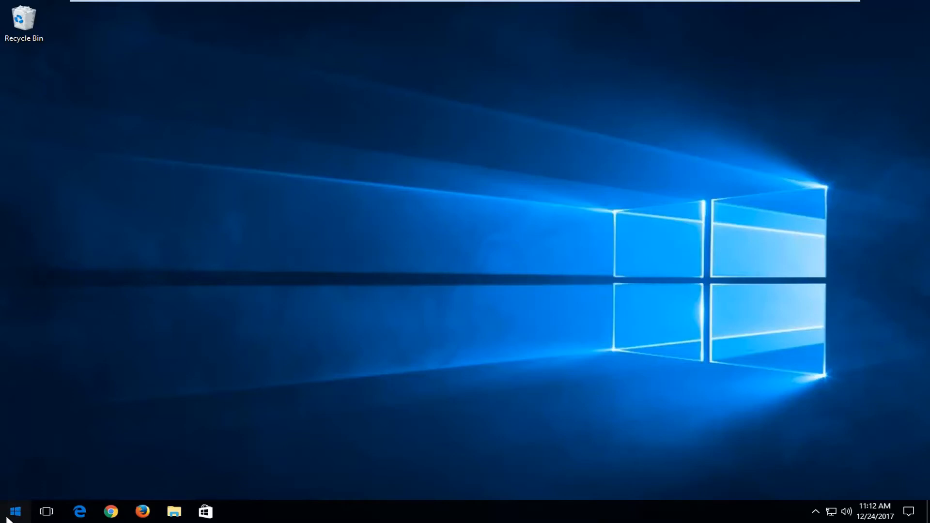
Launch Windows Settings from the Start menu's gear icon
click(14, 511)
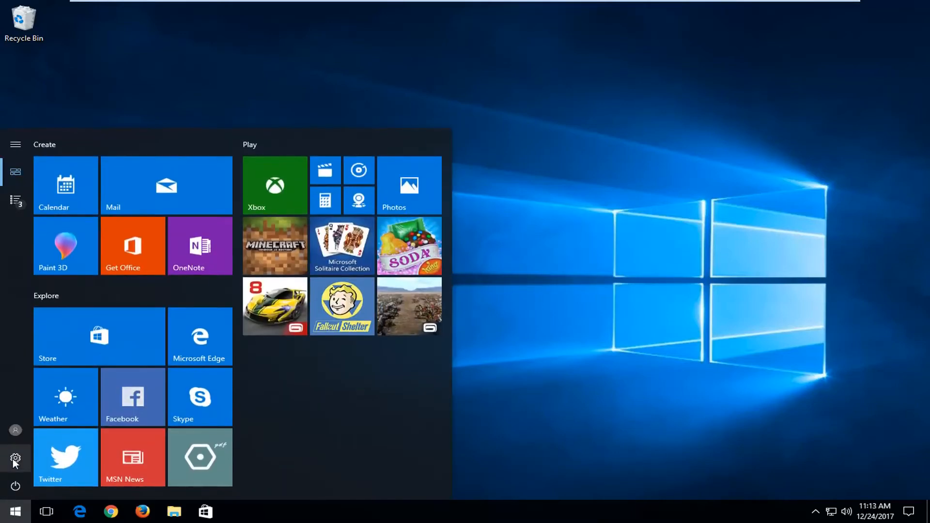
mouse_move(15, 461)
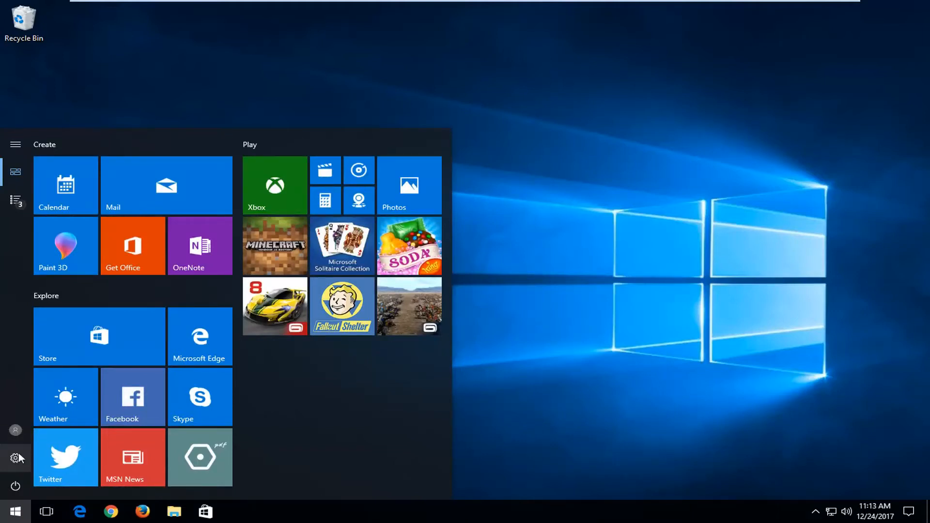
click(15, 457)
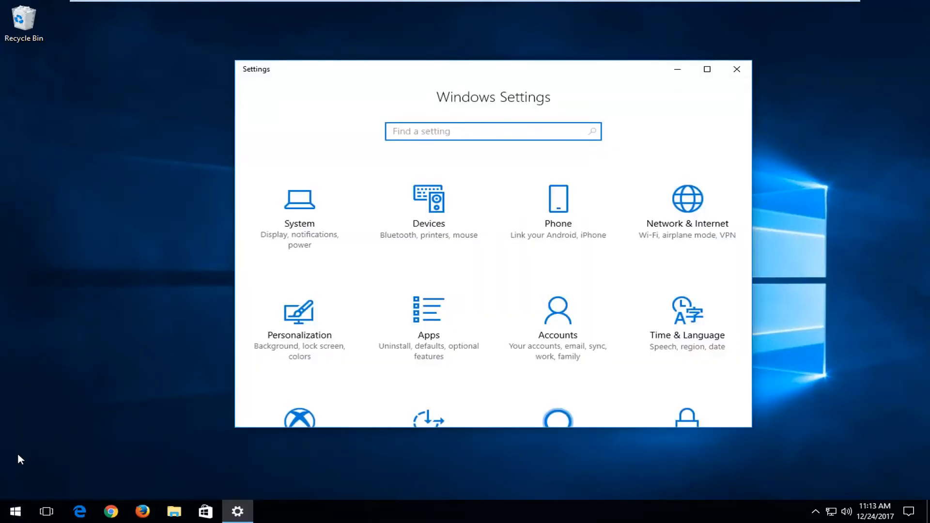
mouse_move(557, 326)
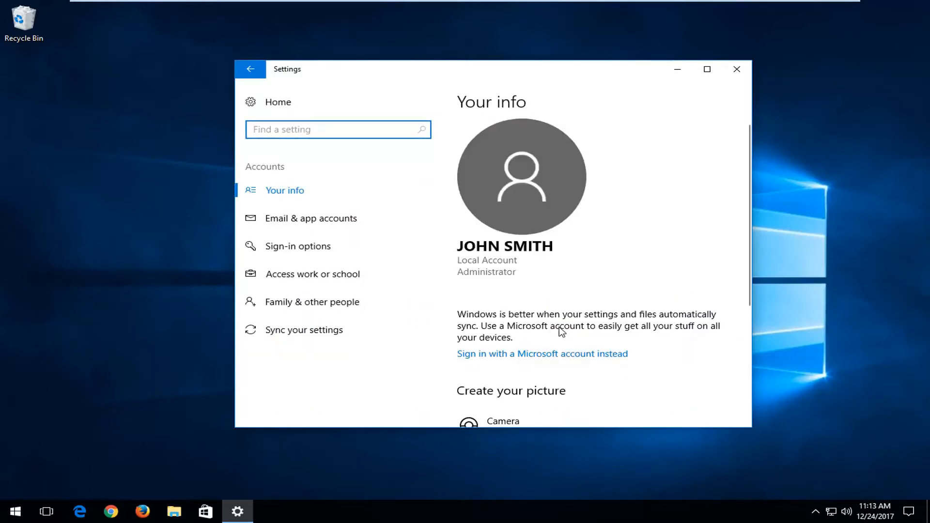
mouse_move(324, 245)
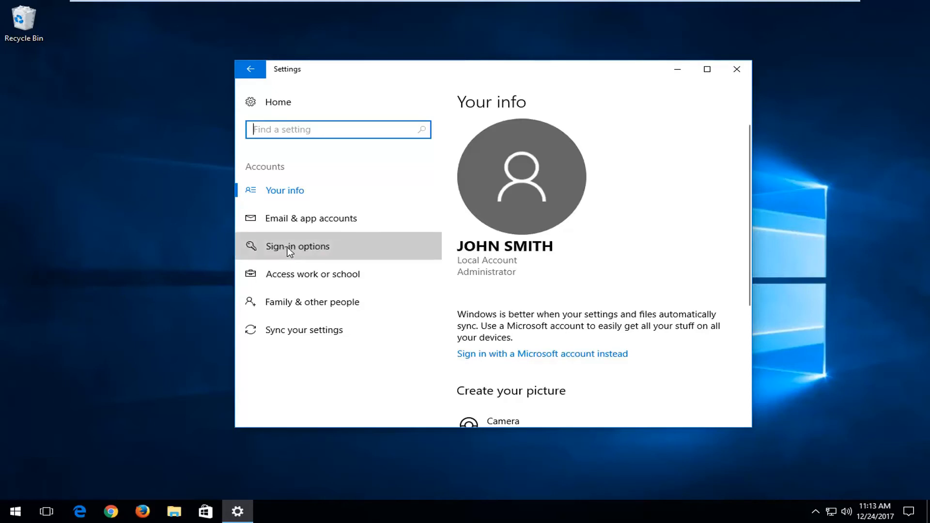
Go to the Accounts section's sign-in options page in Settings
click(298, 246)
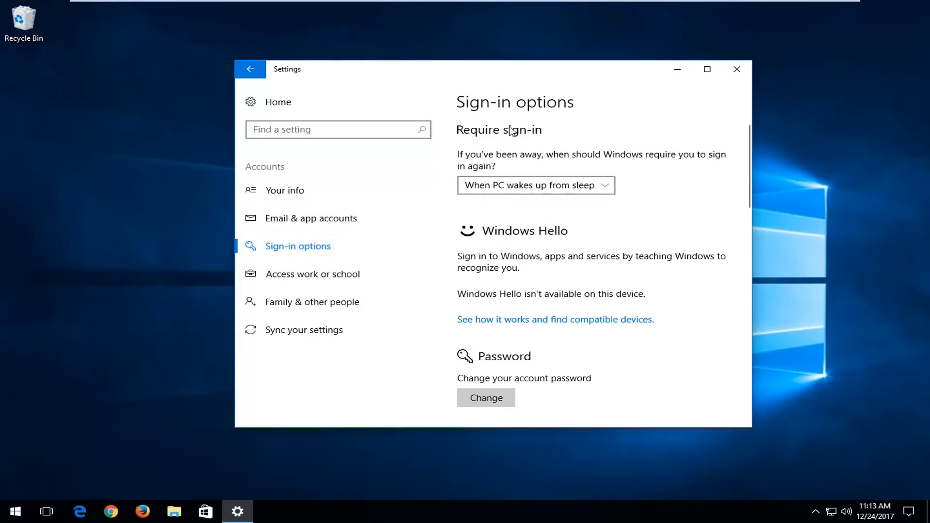
mouse_move(595, 164)
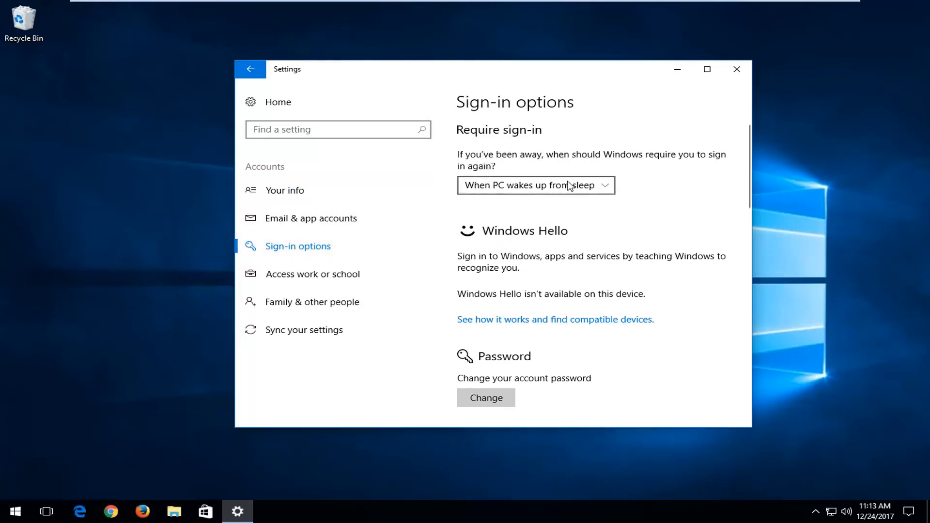
Set 'Require sign-in' after being away to Never, then close Settings
click(534, 185)
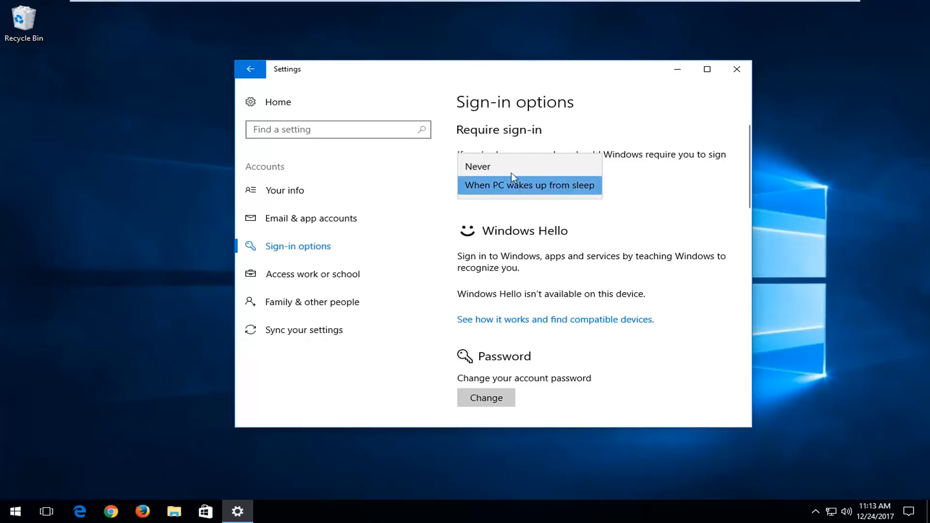
click(477, 166)
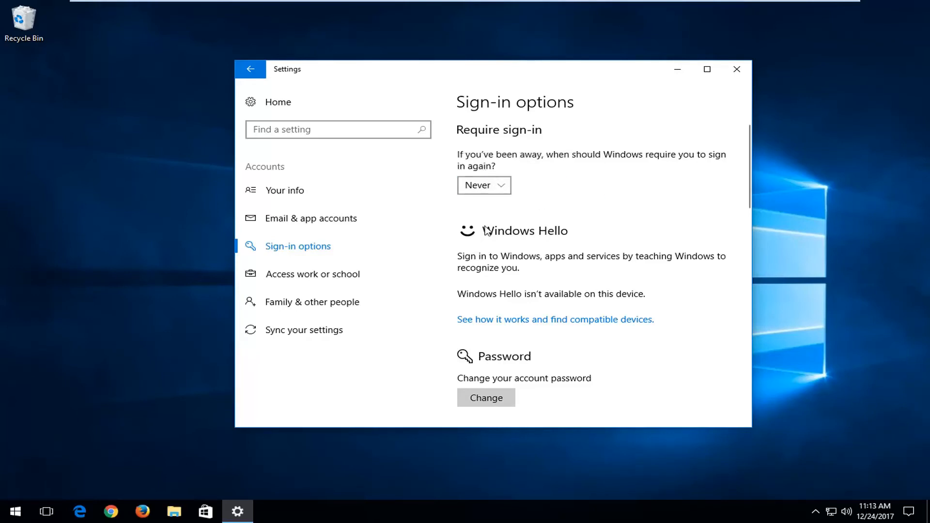
mouse_move(639, 203)
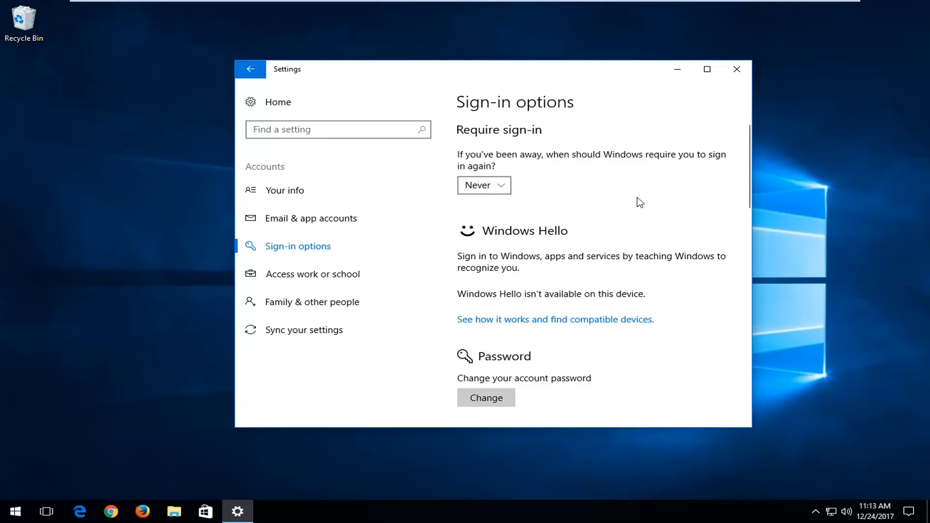
mouse_move(621, 226)
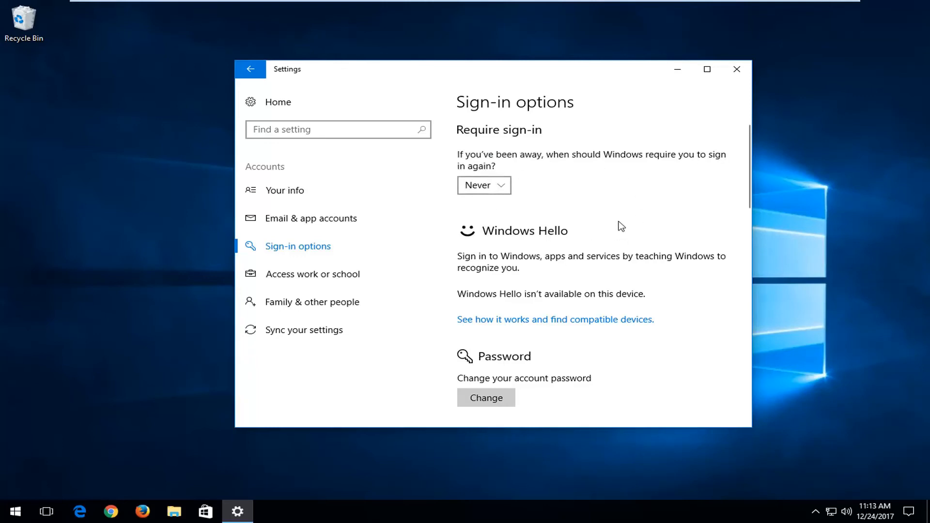
mouse_move(619, 221)
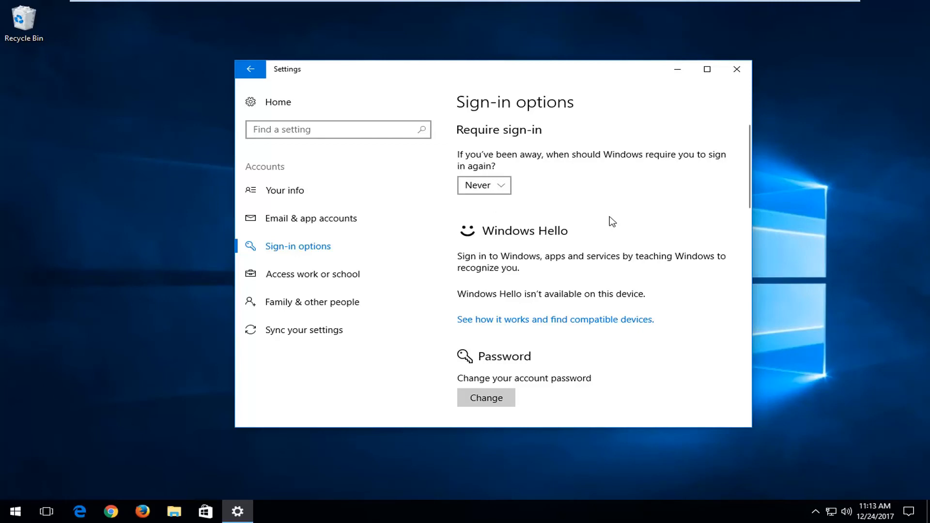
click(736, 69)
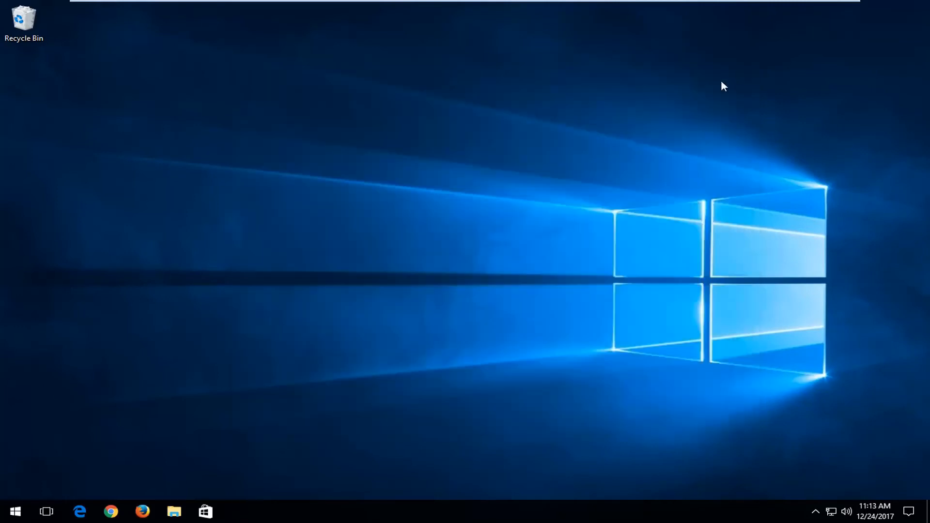
mouse_move(455, 251)
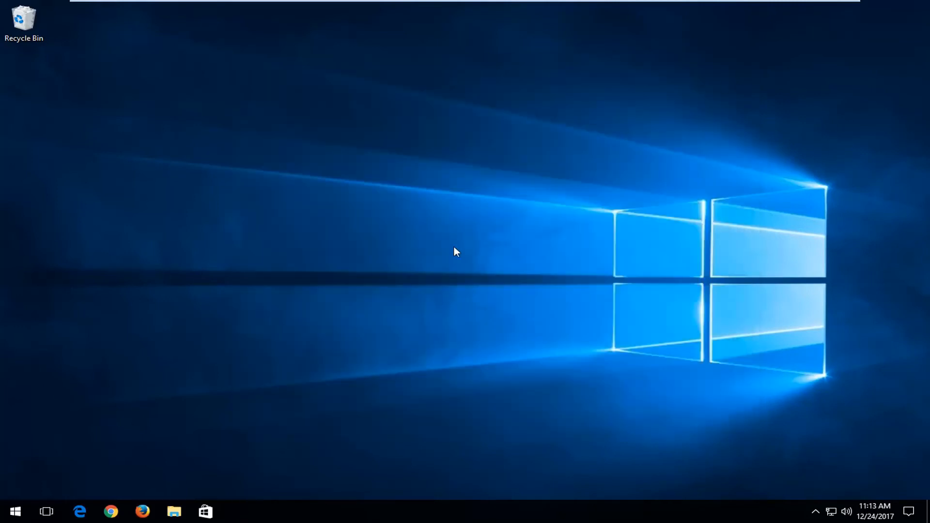